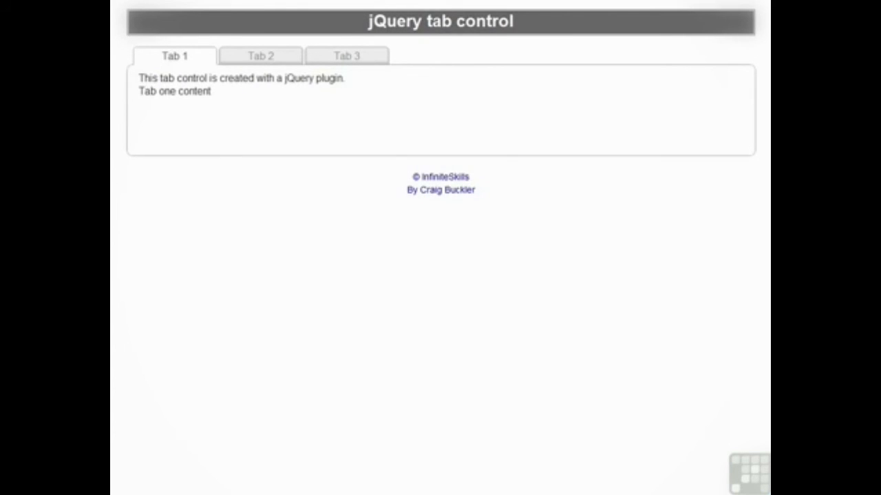
- Switch the tab control demo to Tab 2, then to another tab
left_click(260, 55)
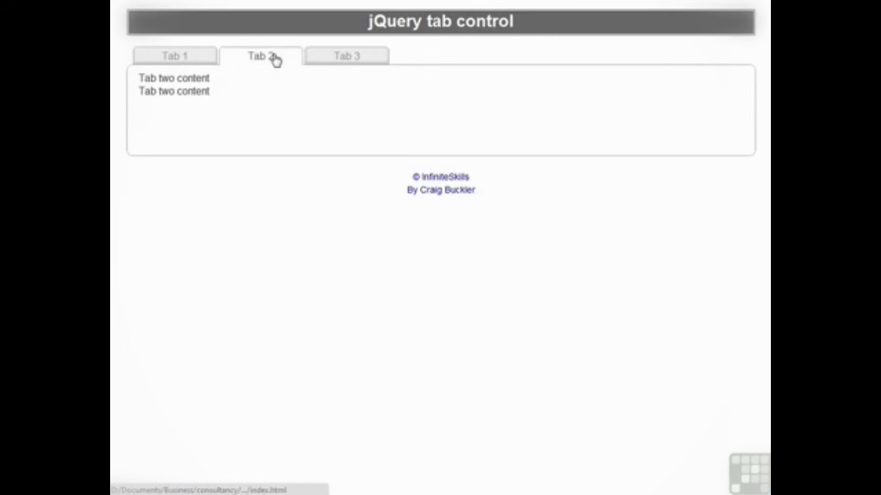
left_click(174, 56)
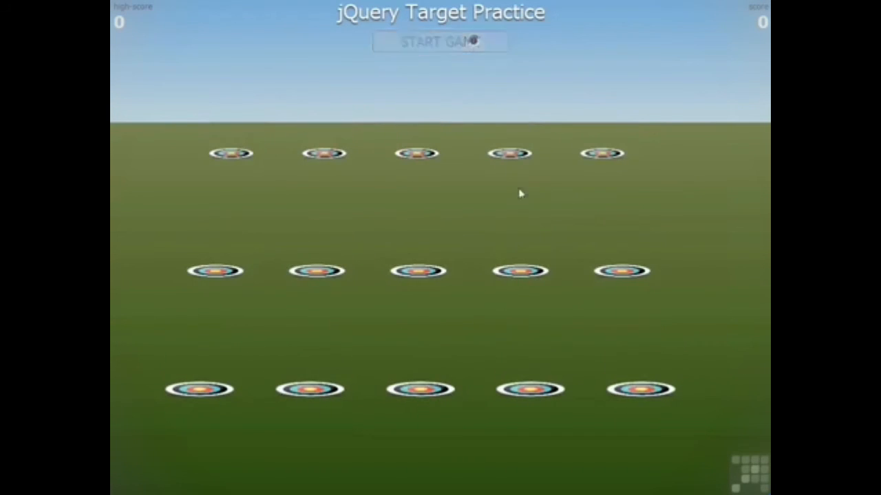
- Start a Target Practice round and shoot two popped-up targets, including one in the back row
left_click(440, 41)
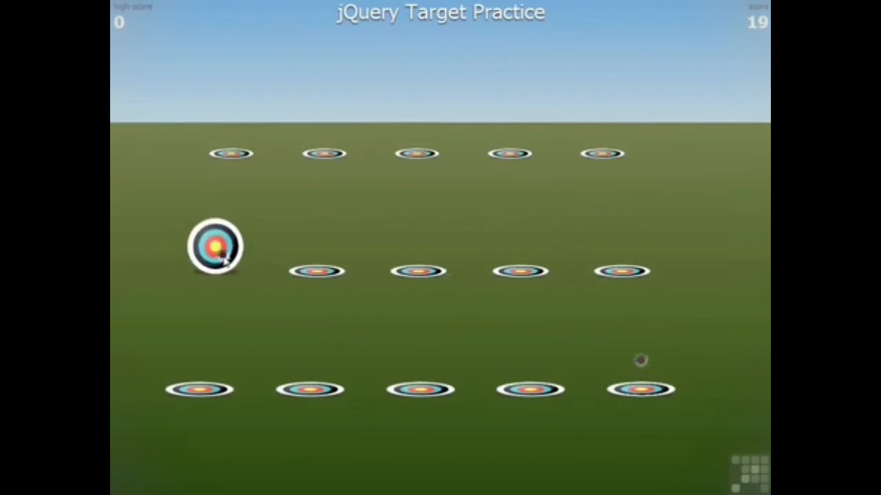
left_click(215, 245)
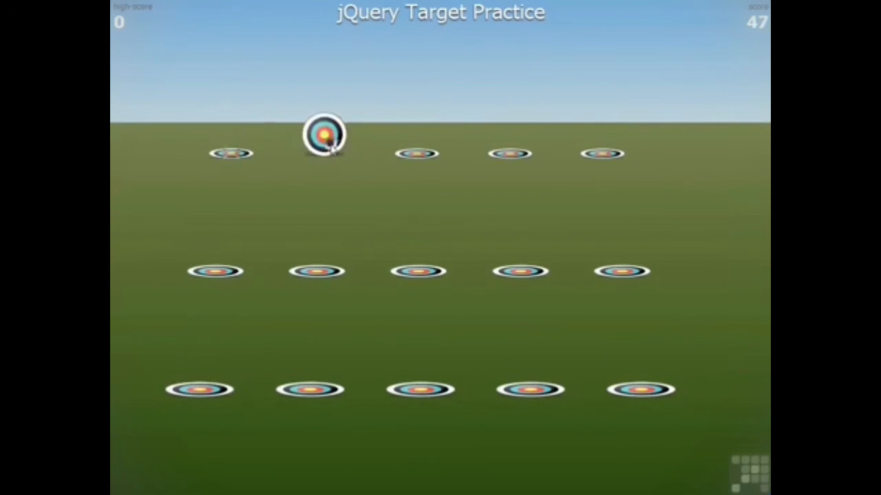
left_click(325, 134)
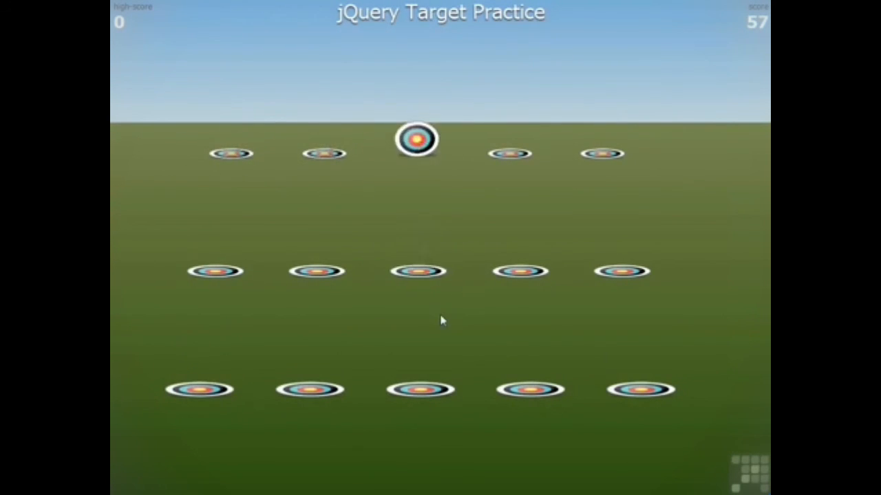